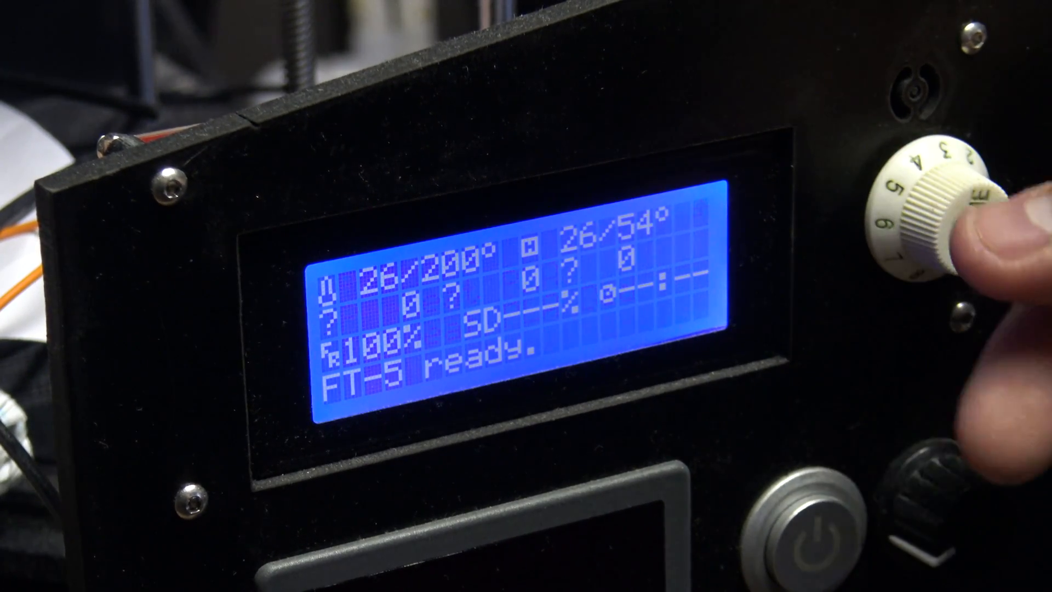
# - Adjust the Manual Control extruder settings in Repetier-Host before extruding
pyautogui.click(932, 215)
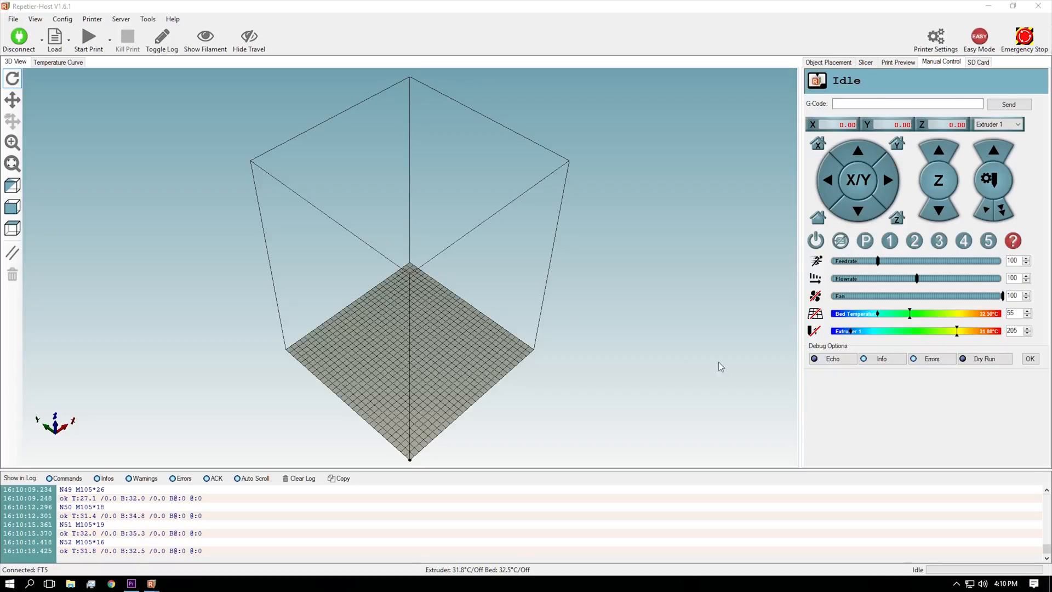
pyautogui.click(856, 210)
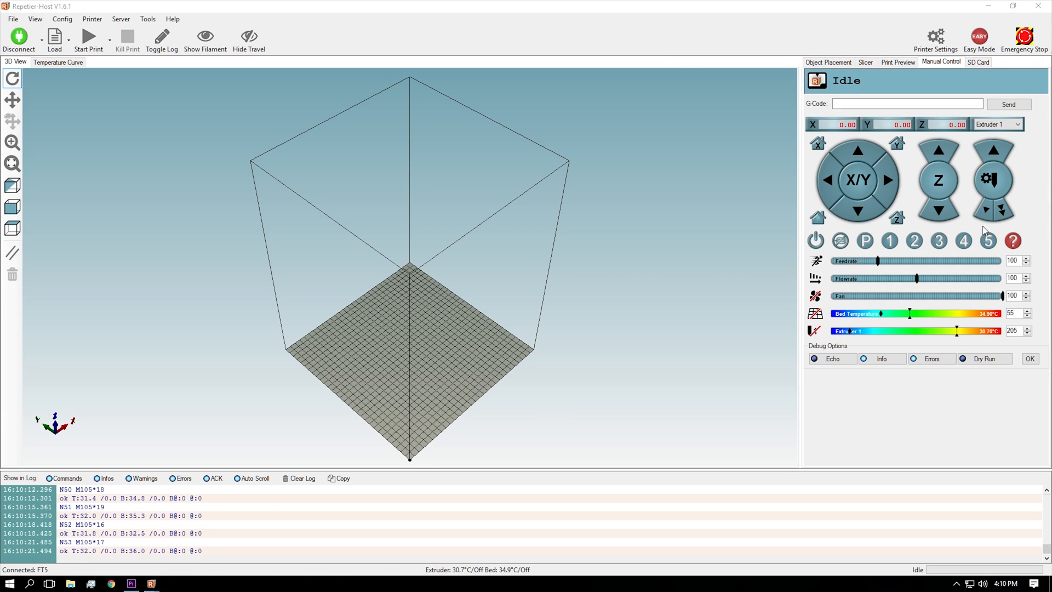
pyautogui.click(997, 209)
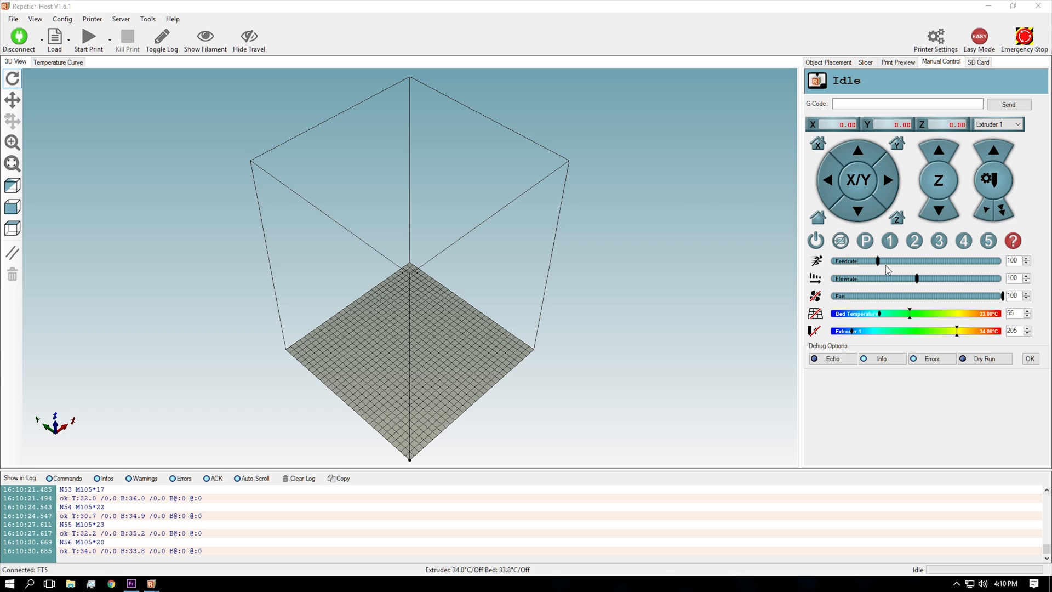
# - Send G1 E100 to extrude 100 mm of filament for measuring
pyautogui.click(906, 104)
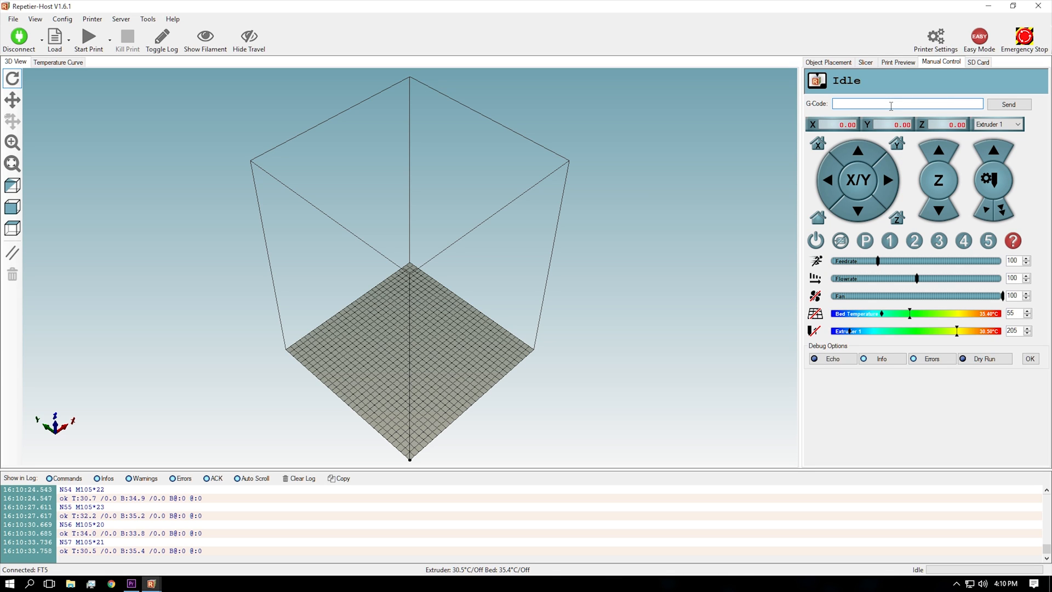
pyautogui.write('G1 E100')
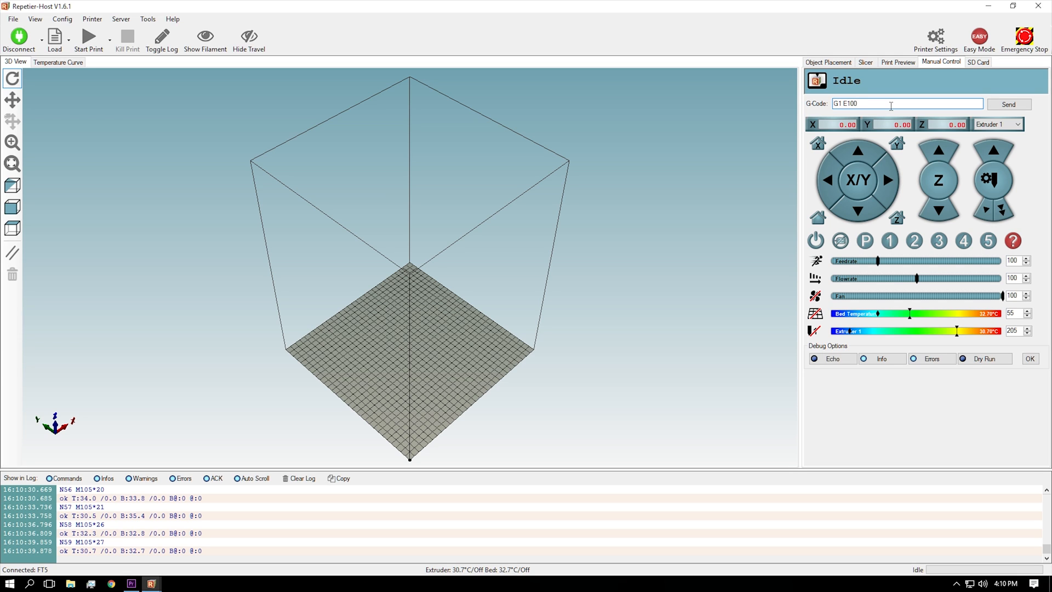
pyautogui.press('Backspace')
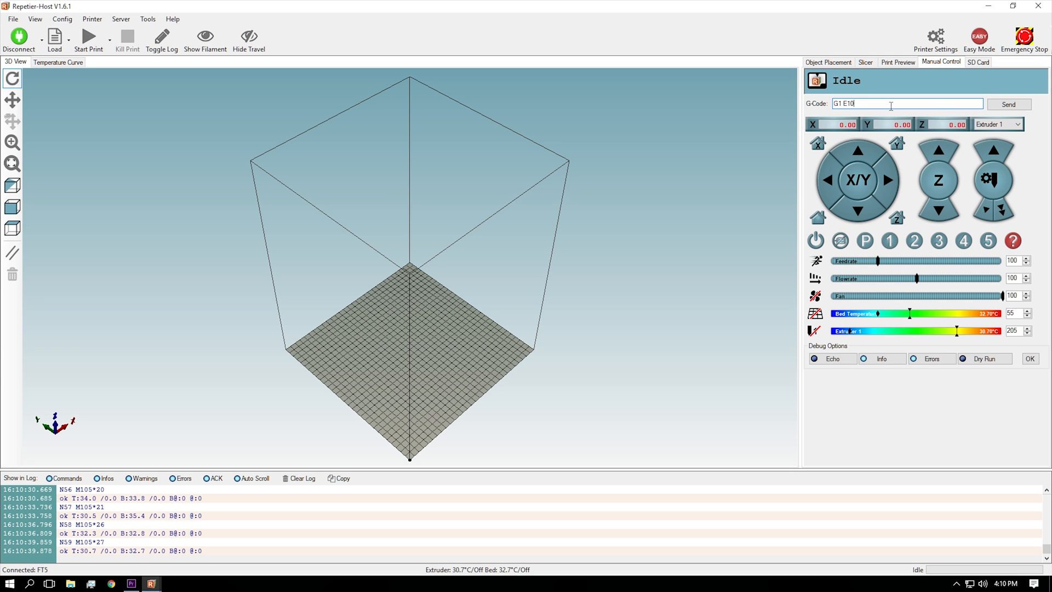
pyautogui.click(1007, 104)
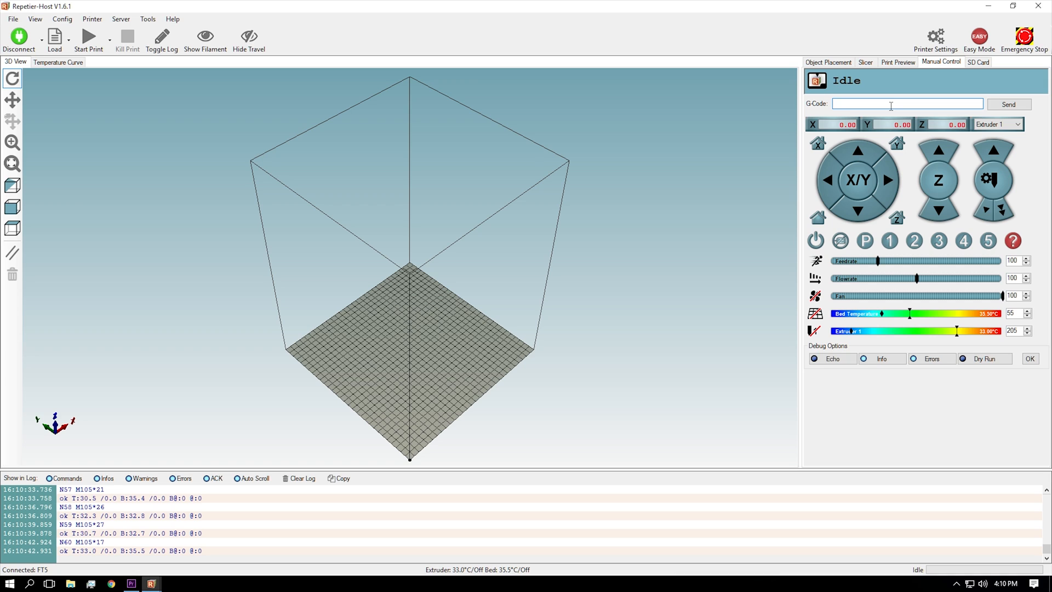
# - Enter G92 E0.0 to reset the extruder position and select the whole command
pyautogui.write('G92 E0.0')
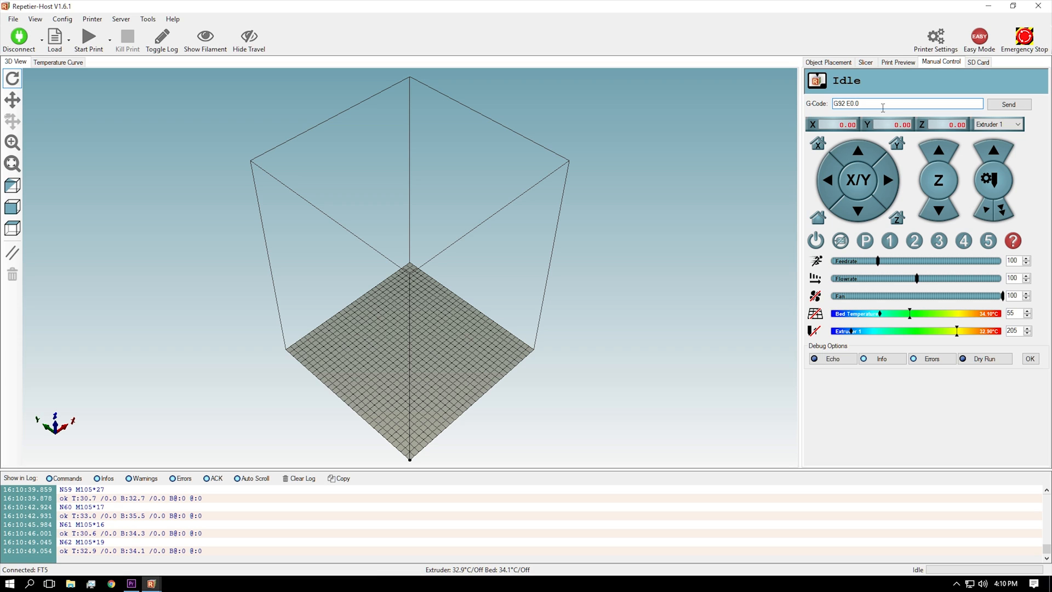
pyautogui.tripleClick(906, 103)
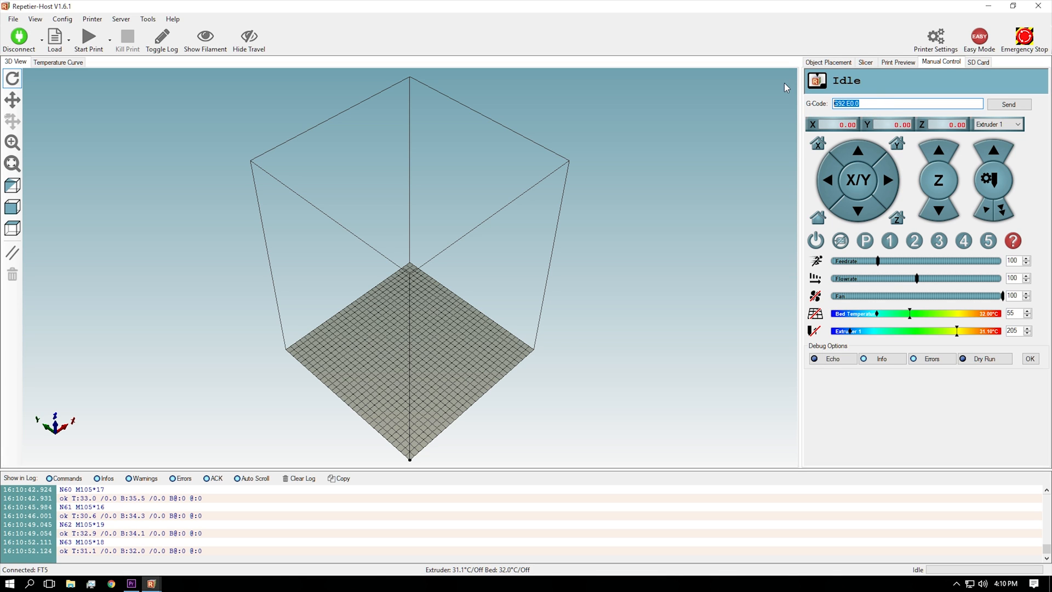
pyautogui.click(172, 583)
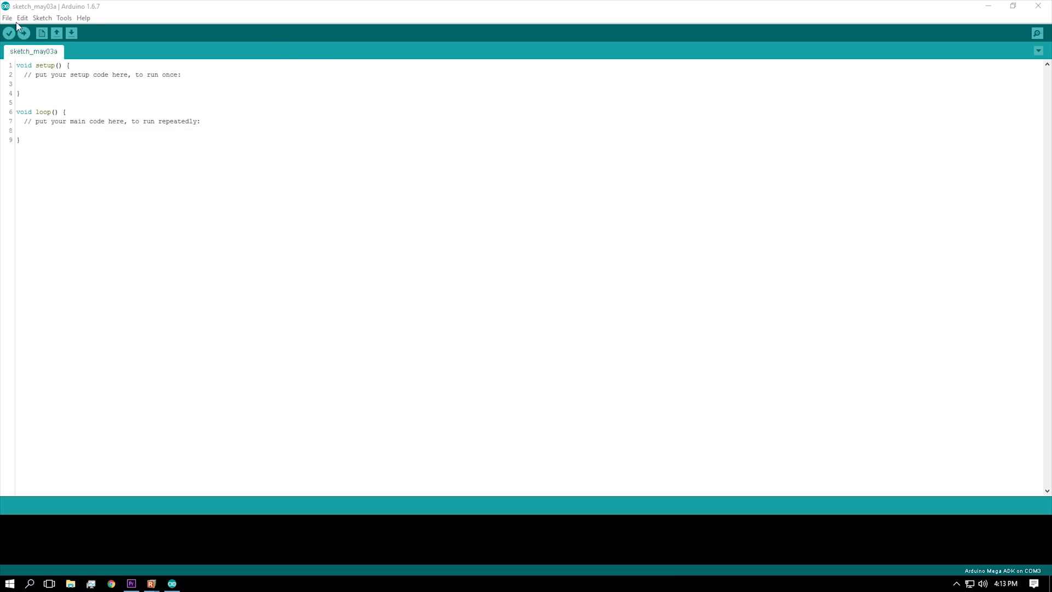
# - Load the recent FT5_Marlin_v3 sketch, show Configuration.h line 686 and select the extruder value 100
pyautogui.click(7, 18)
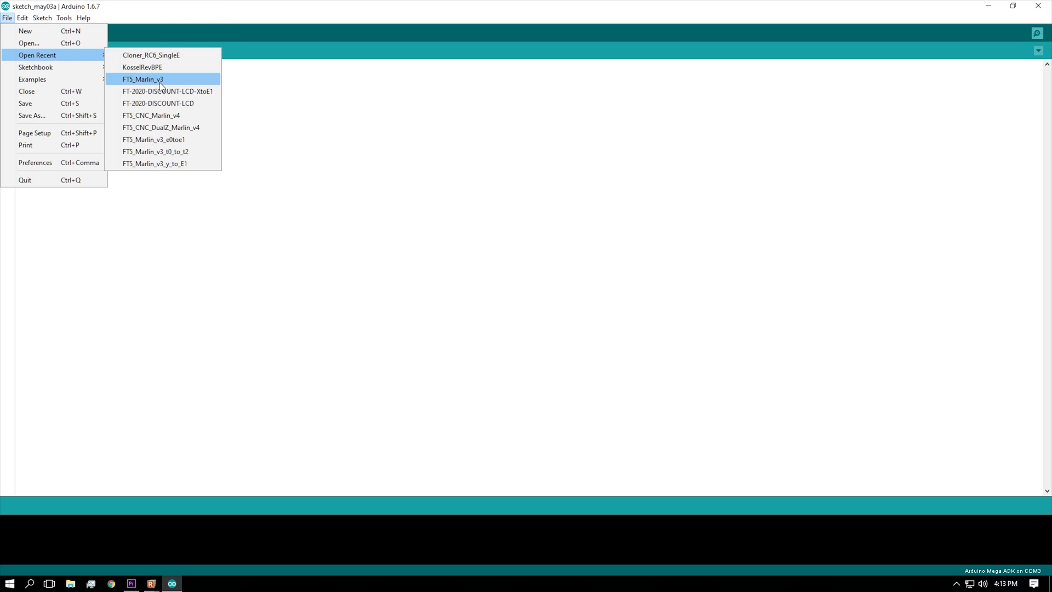
pyautogui.click(141, 79)
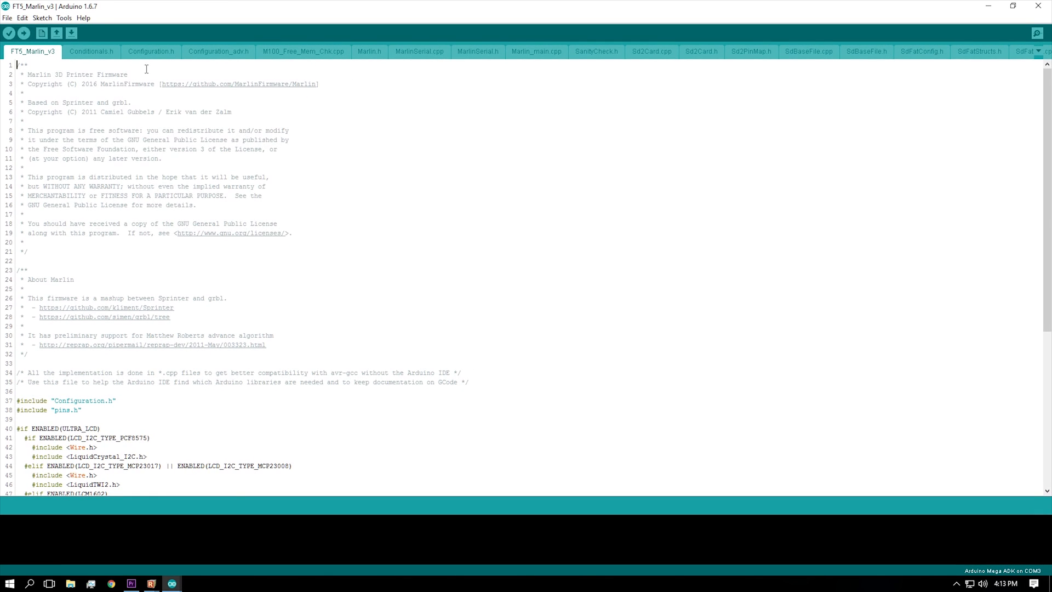
pyautogui.click(150, 52)
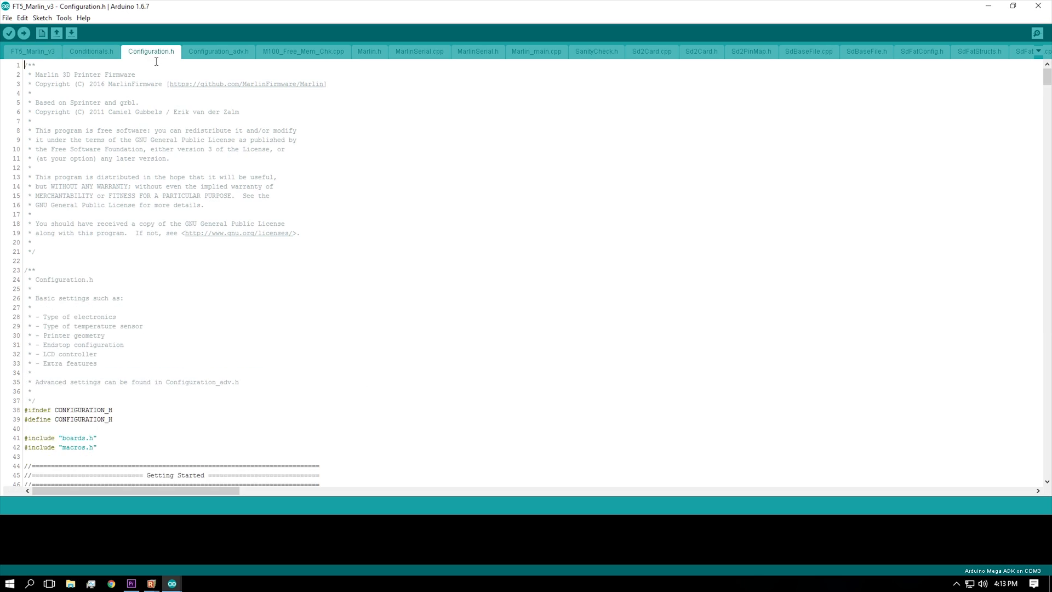
pyautogui.scroll(-3)
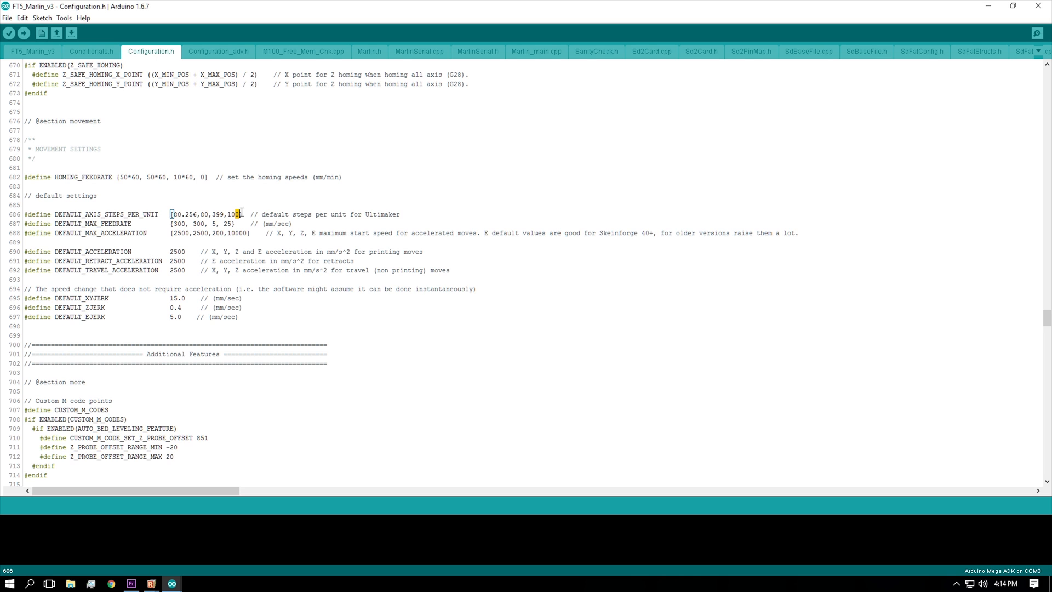
pyautogui.doubleClick(231, 213)
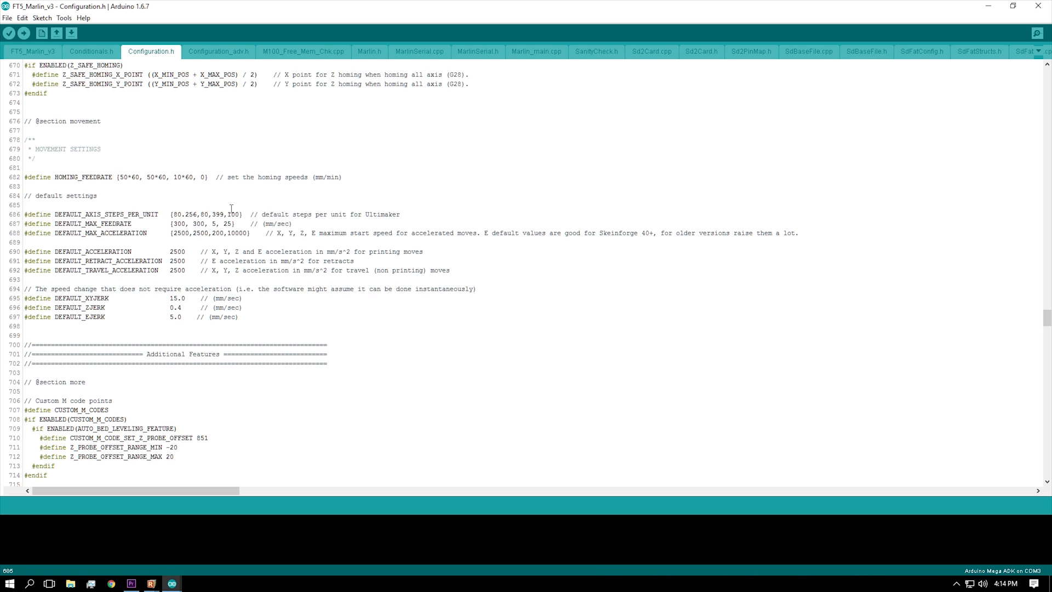
pyautogui.moveTo(240, 213)
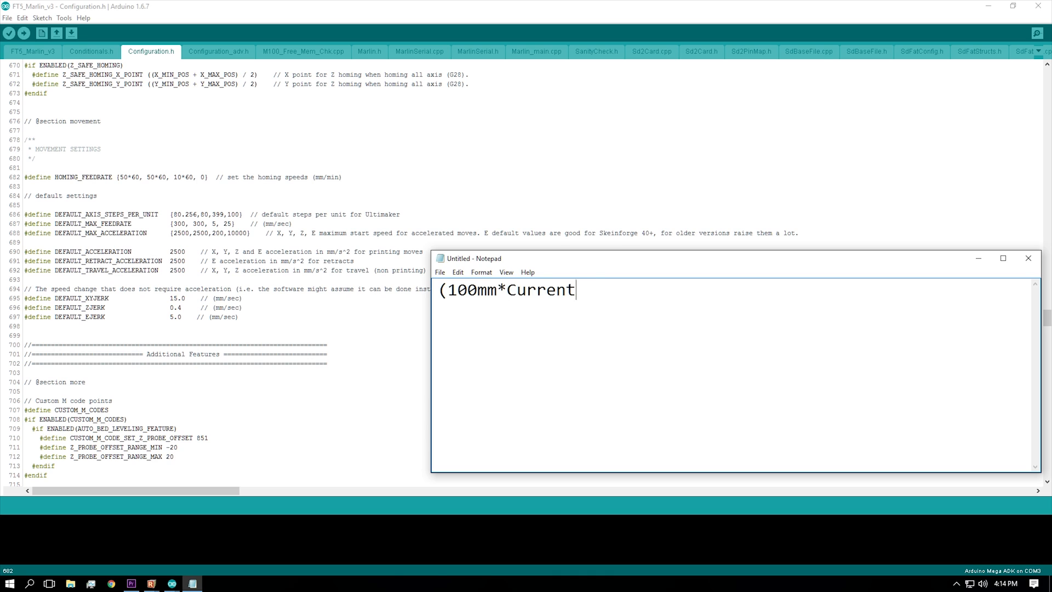
# - Write the formula (100mm*CurrentSteps)/(Measured) and (100*100)/(98) = 102.04 in Notepad
pyautogui.write('Steps)/(Measured)')
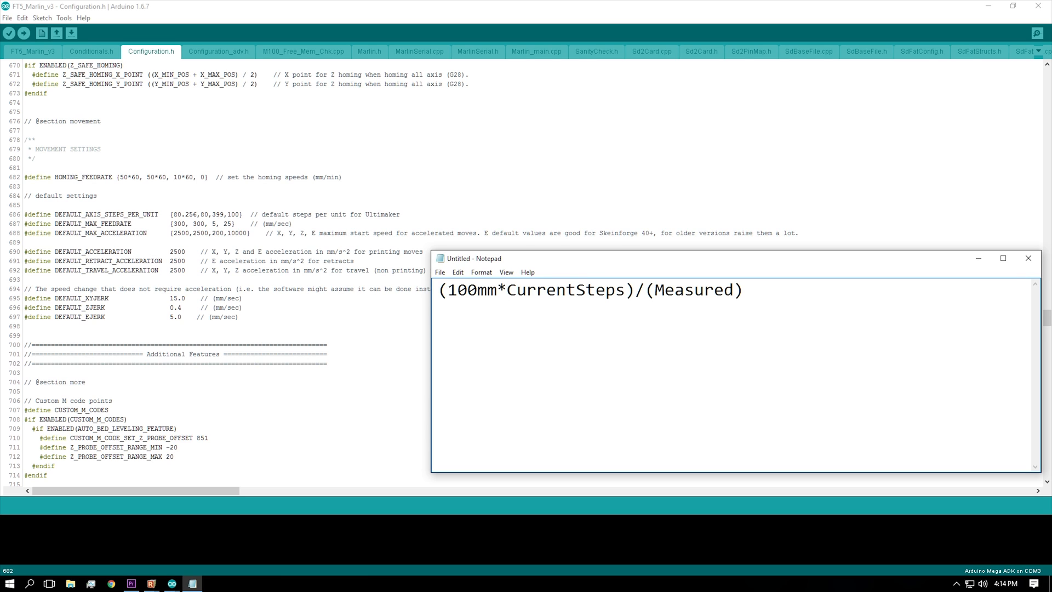
pyautogui.write('(100*100)/(100)')
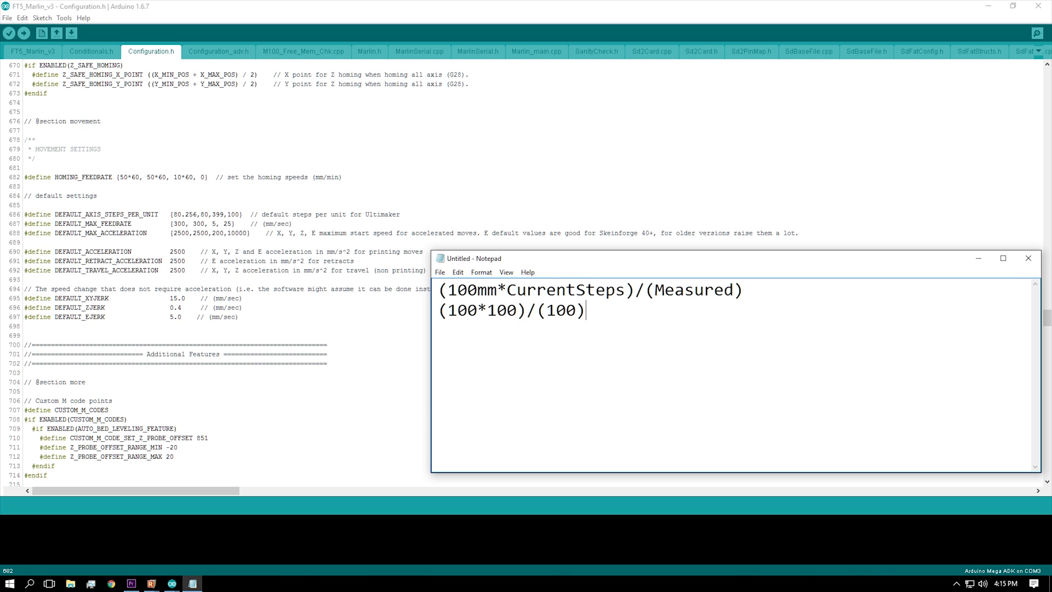
pyautogui.press('Backspace')
pyautogui.write('1')
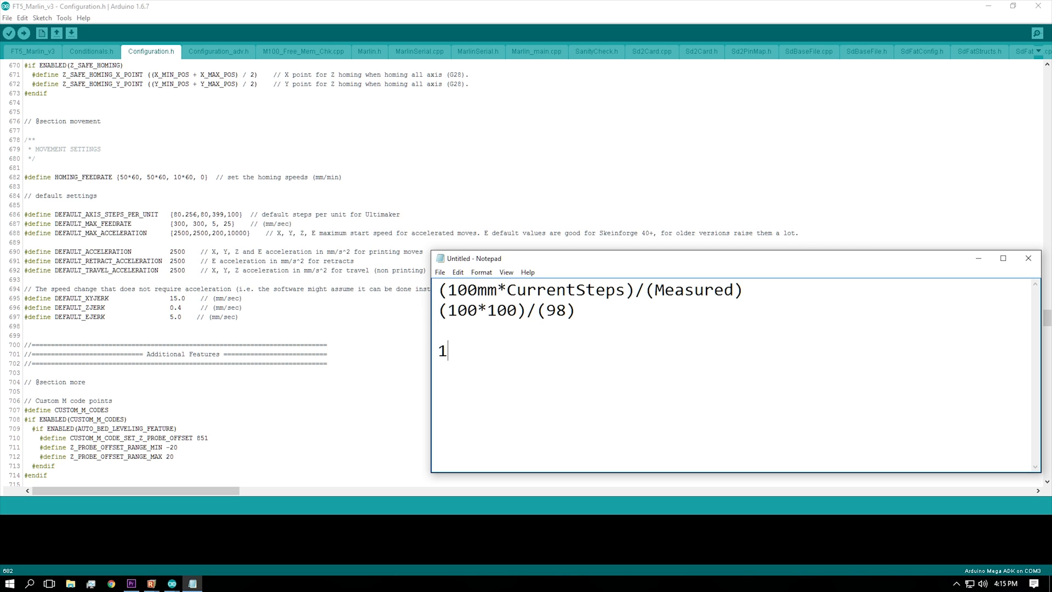
pyautogui.write('02.04')
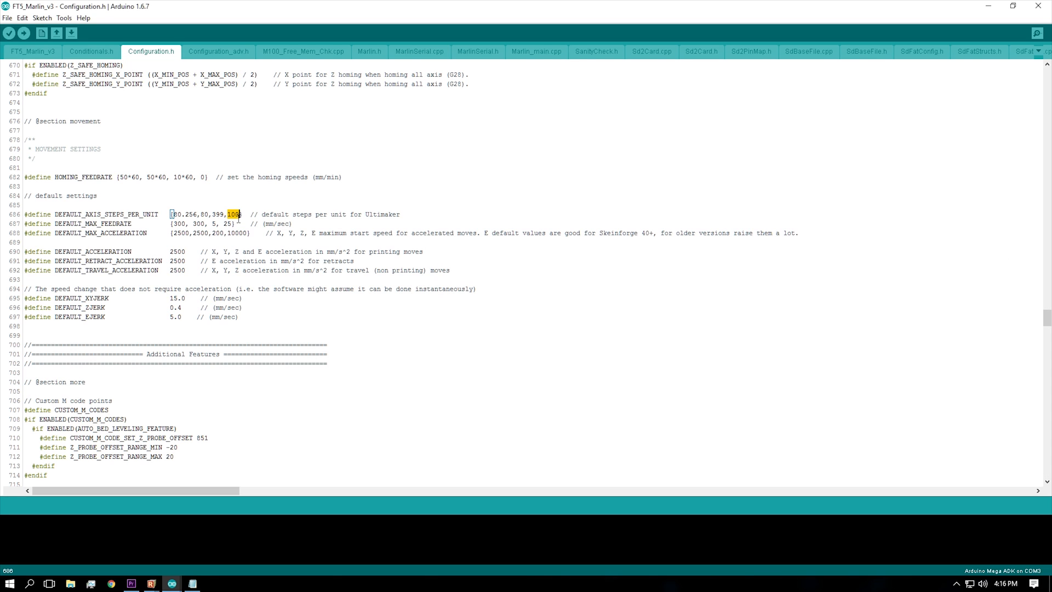
# - Replace the extruder steps value 100 with 102.04 in Configuration.h
pyautogui.write('102.04')
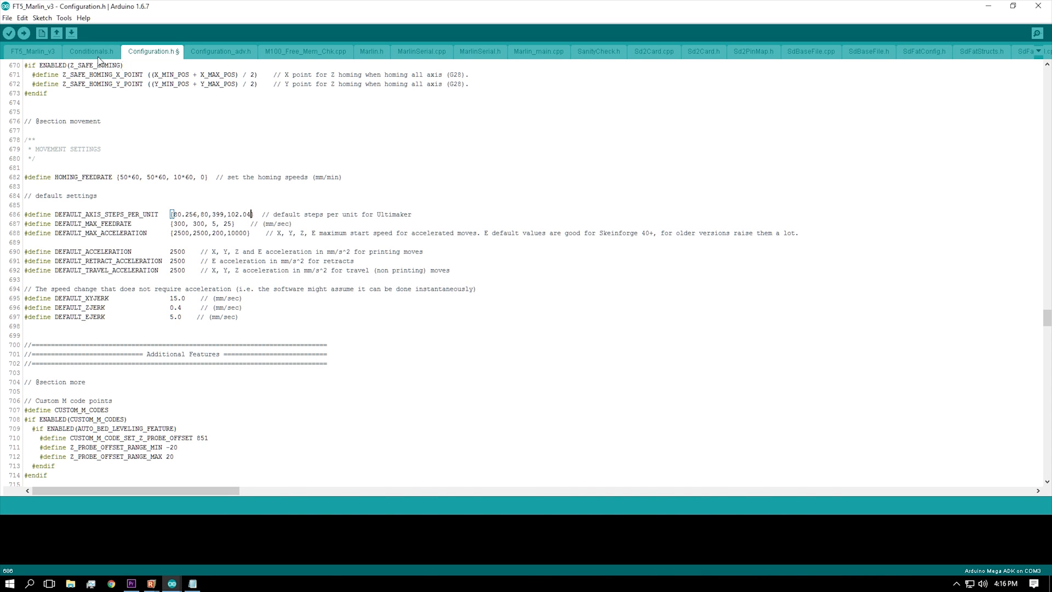